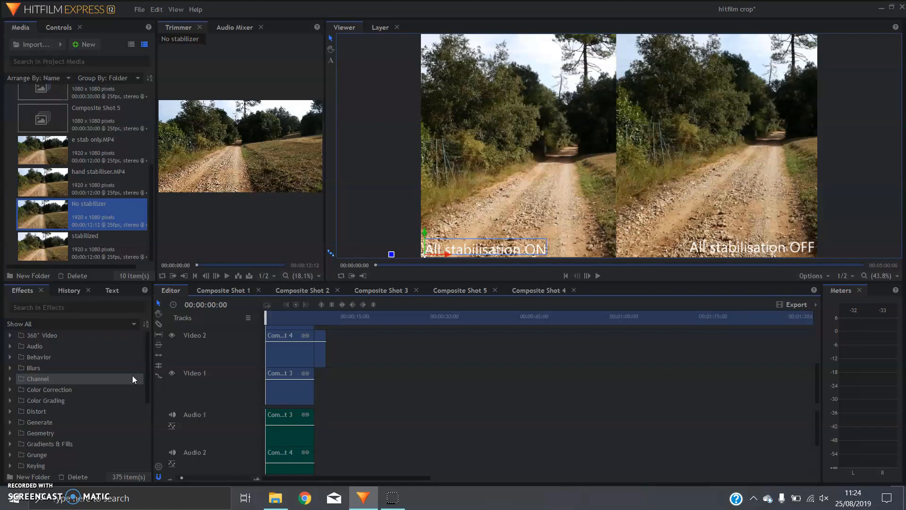
# Step: Select the No stabilizer clip in the Media panel to add it to the timeline
pyautogui.click(598, 275)
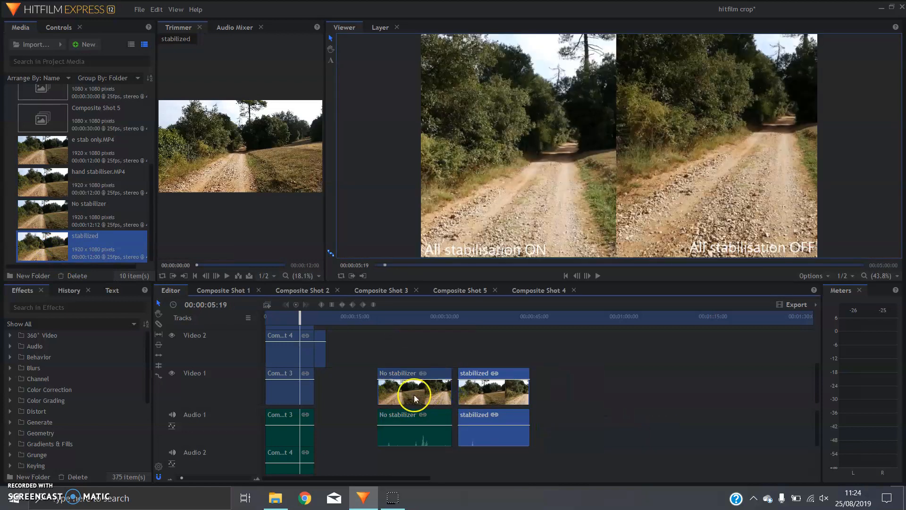
# Step: Make a composite shot from the No stabilizer clip, keeping Selected Clip and Move with Clip
pyautogui.rightClick(415, 396)
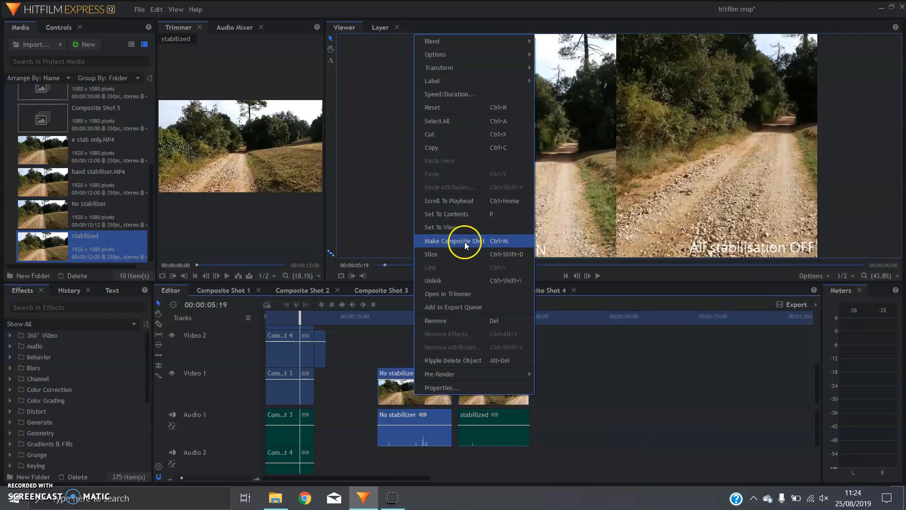
pyautogui.click(454, 241)
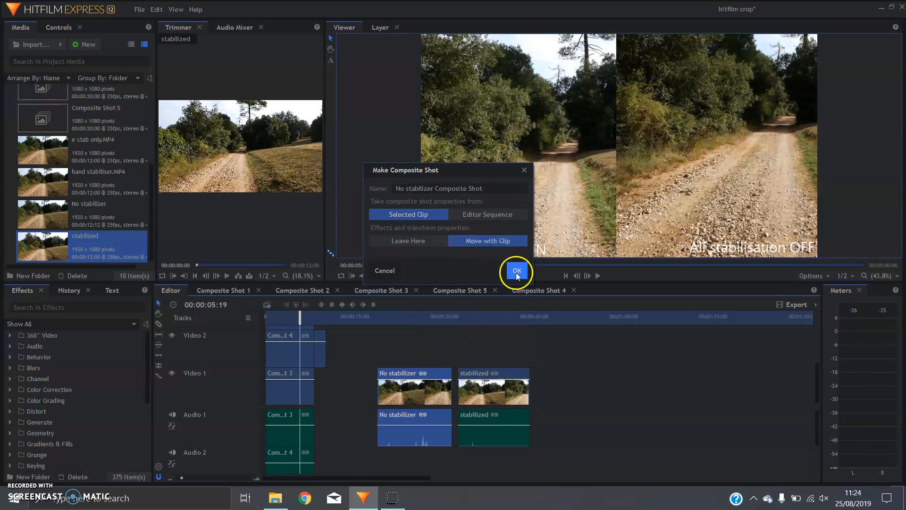
pyautogui.click(517, 270)
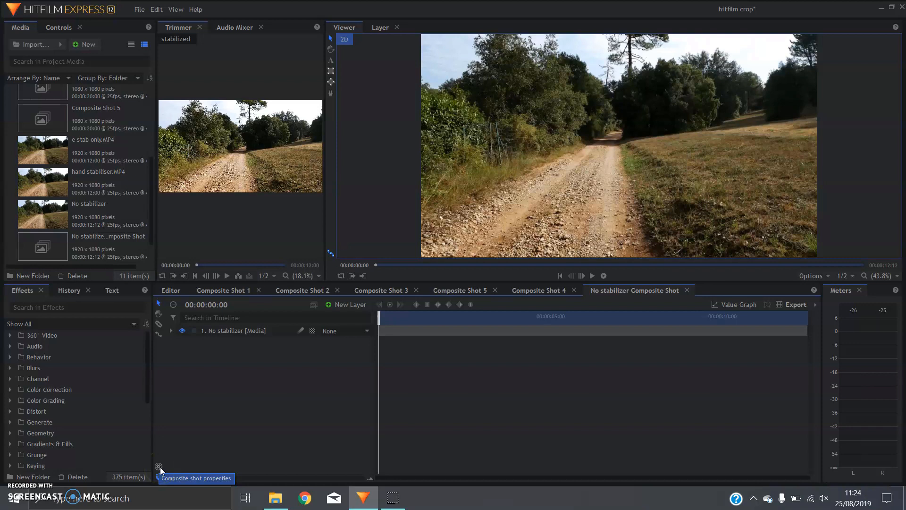
# Step: Change the No stabilizer composite shot's width from 1920 to 960 in its properties
pyautogui.click(159, 466)
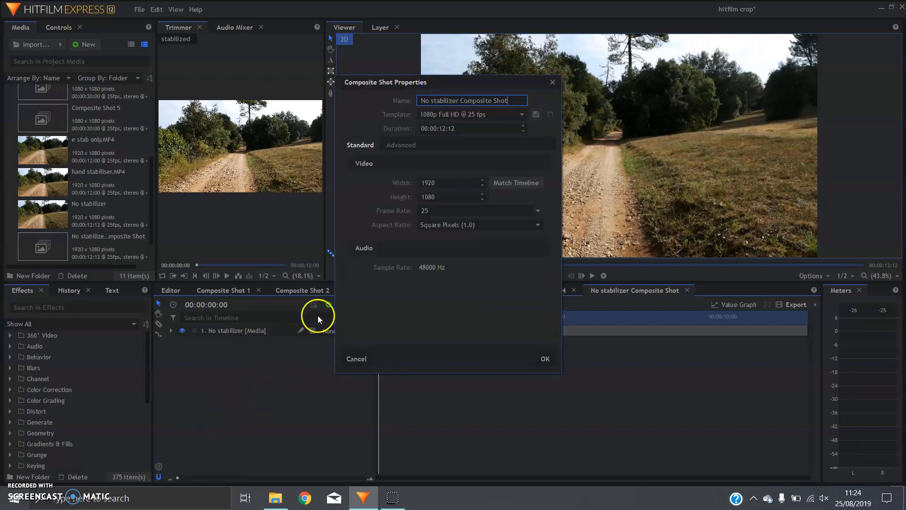
pyautogui.click(448, 183)
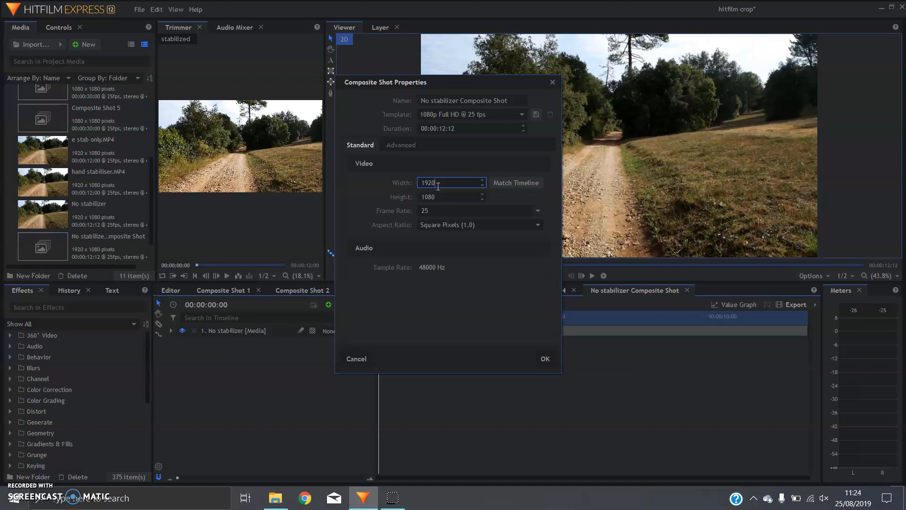
pyautogui.doubleClick(429, 183)
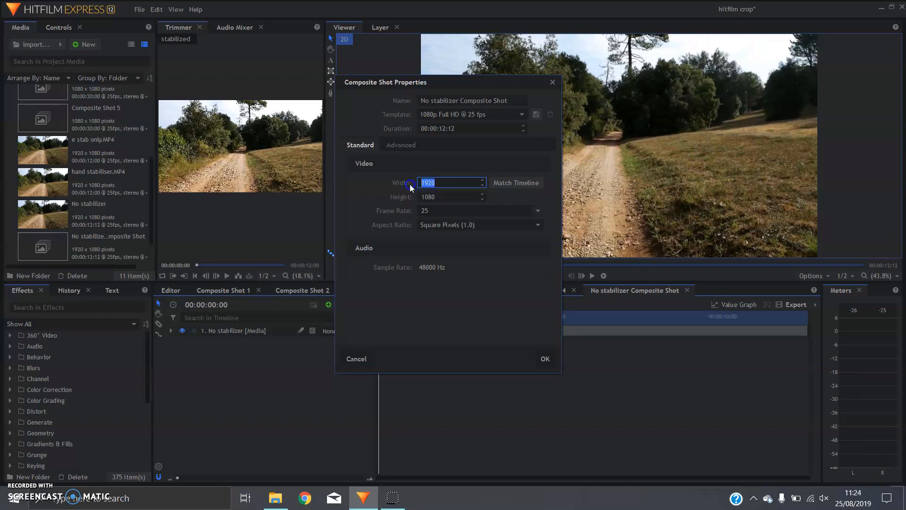
pyautogui.write('960')
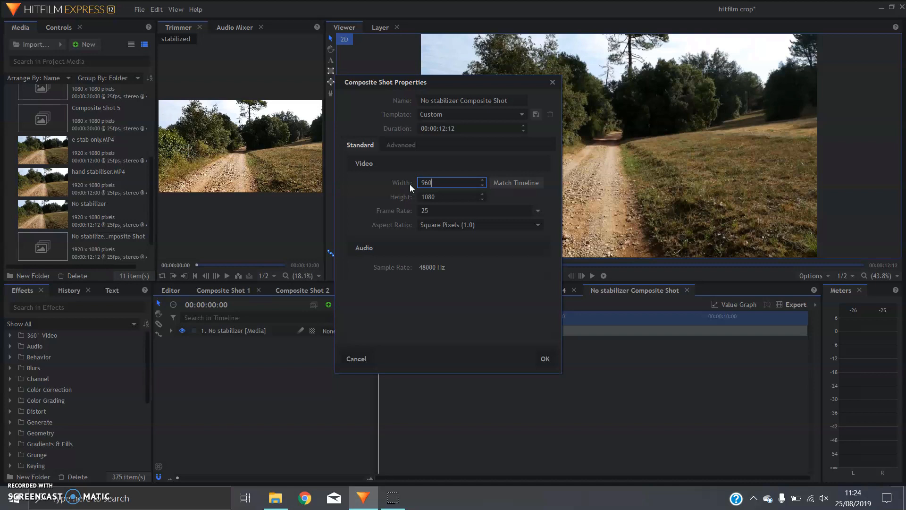
pyautogui.click(546, 359)
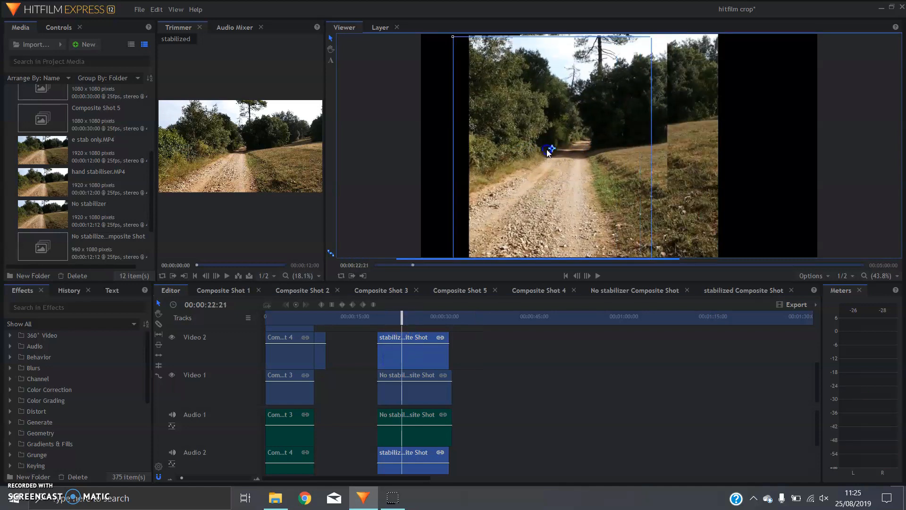
# Step: Drag the stabilized shot to the right half of the Viewer frame
pyautogui.moveTo(548, 153); pyautogui.dragTo(518, 151)
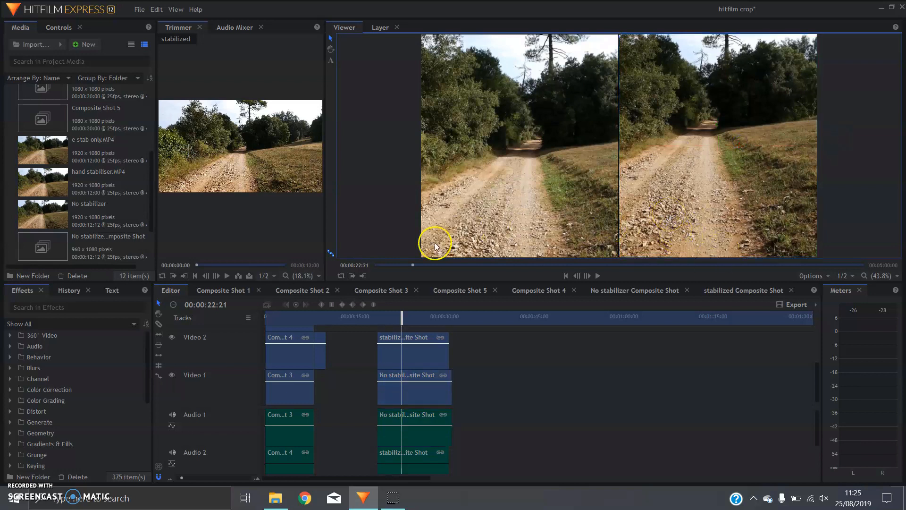
pyautogui.moveTo(330, 67)
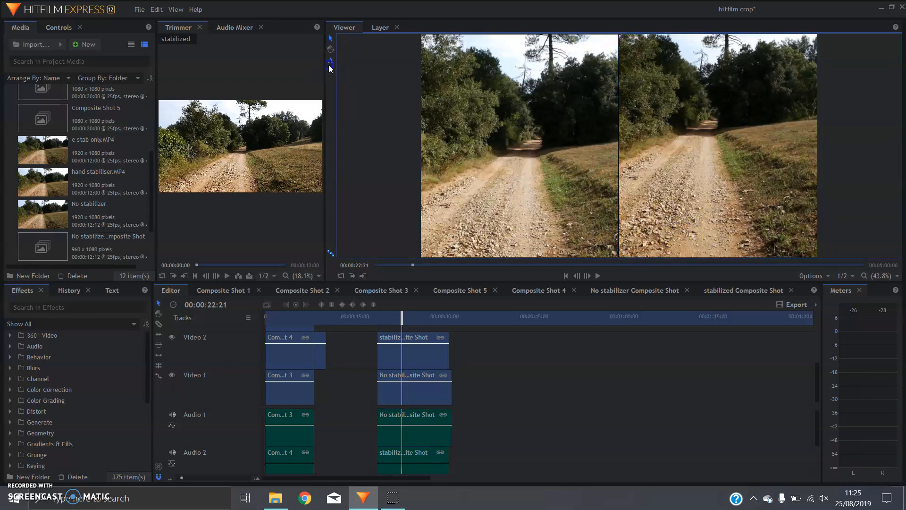